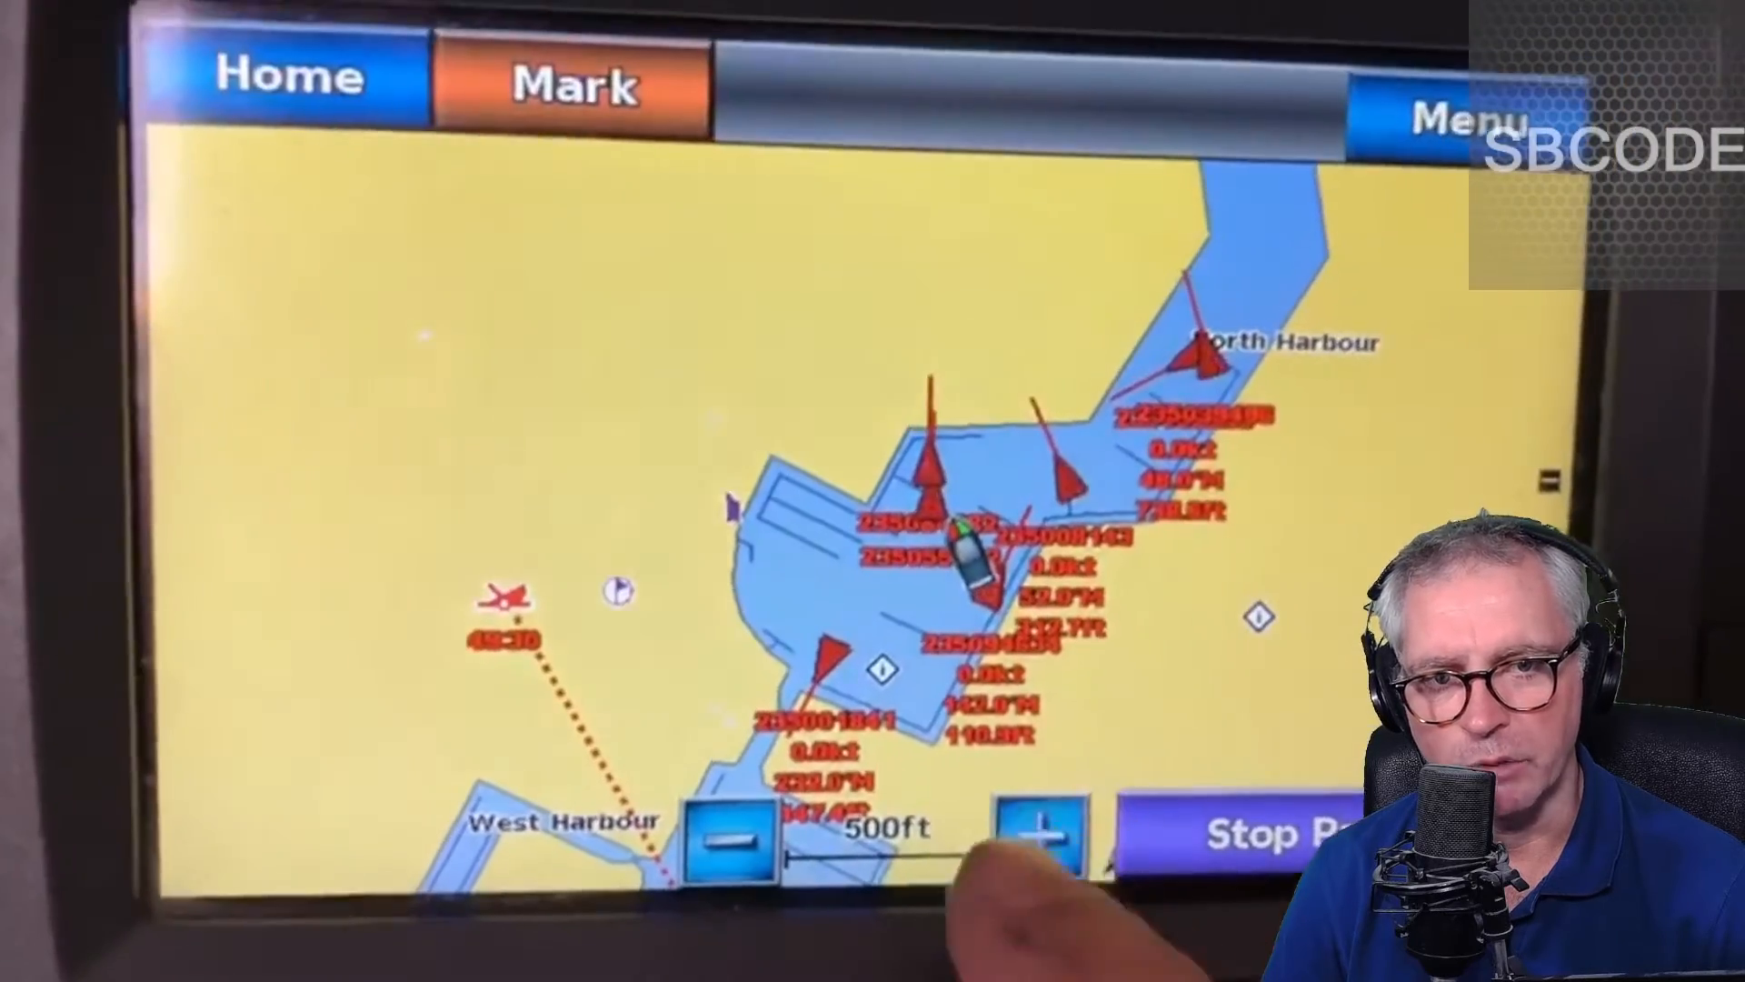
Step: Zoom the GPSMAP harbour chart in twice to enlarge the nearby AIS vessel targets
click(1047, 833)
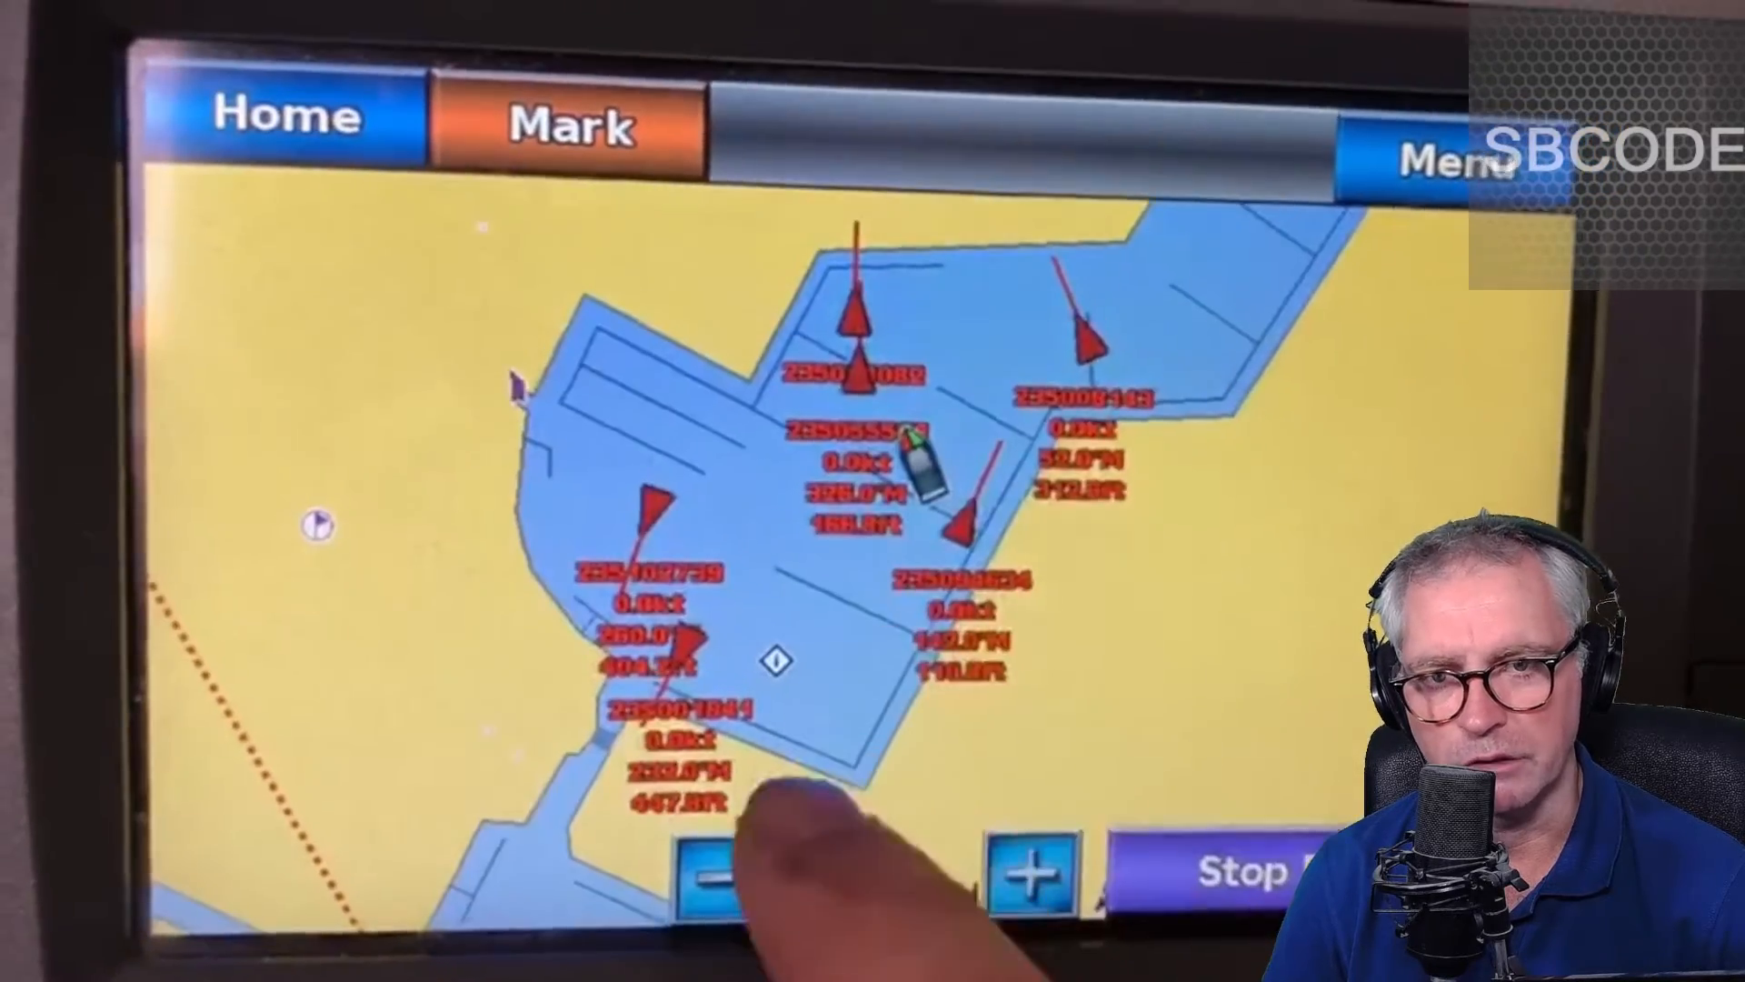
click(724, 879)
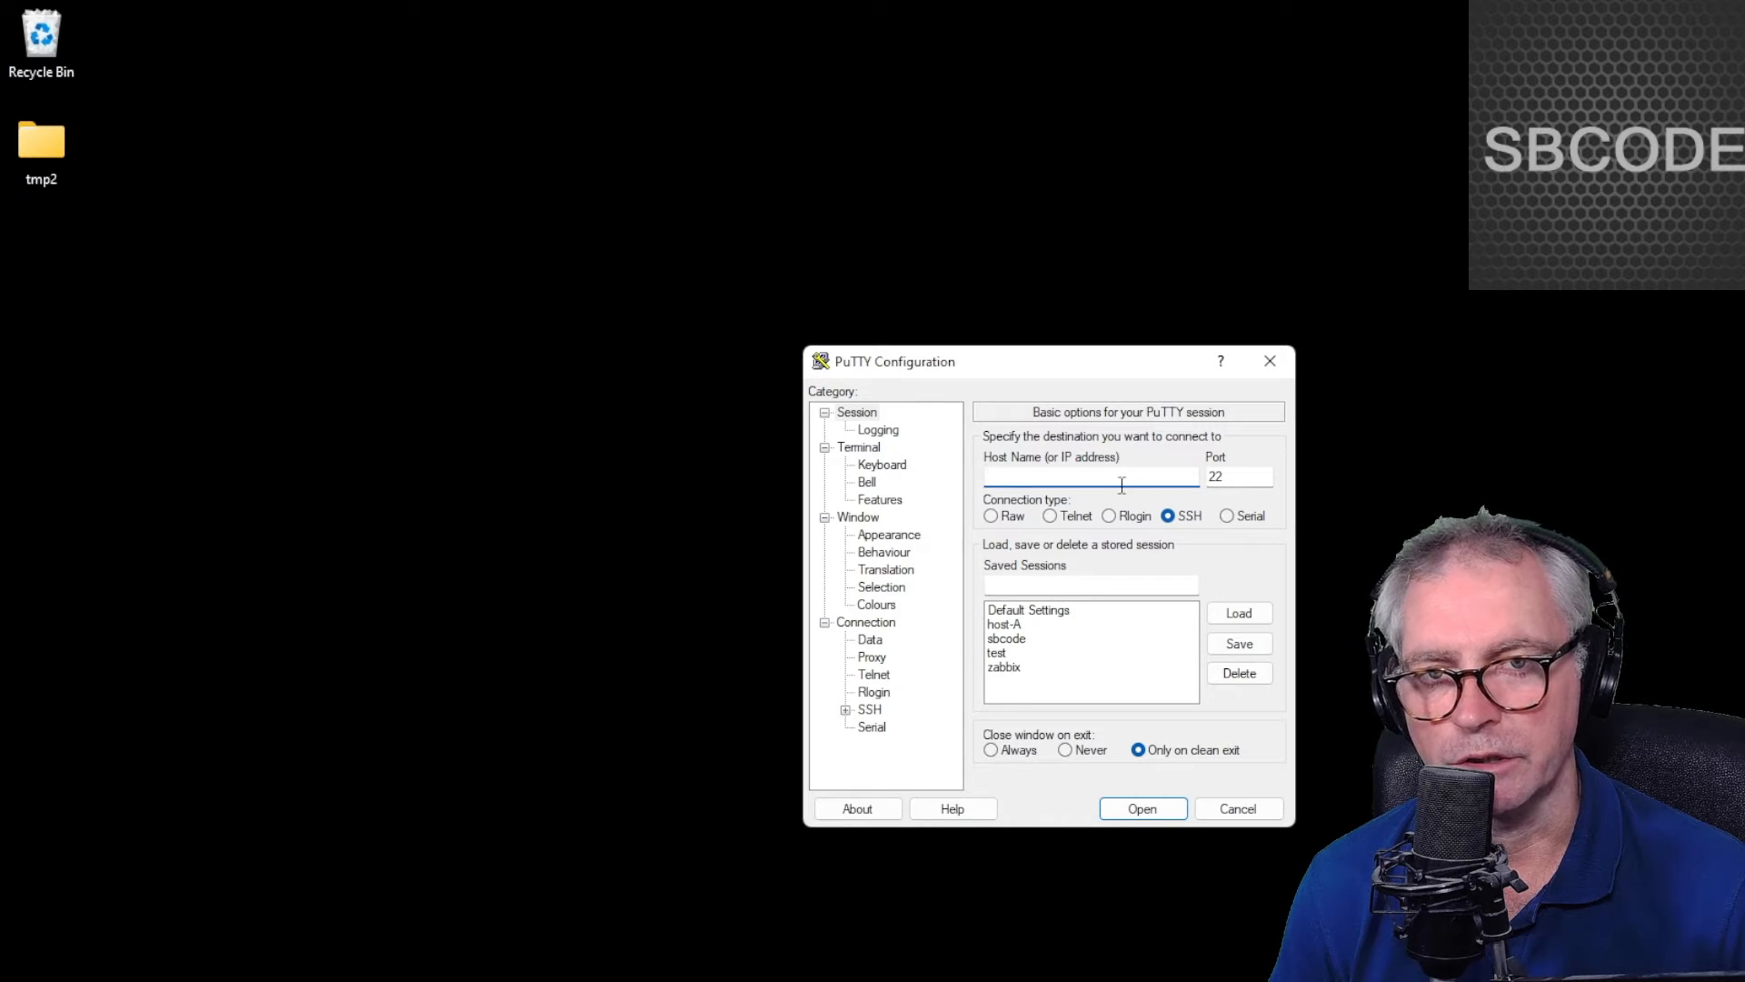
Step: Switch PuTTY to a Serial connection at speed 38400, checking the COM port in Device Manager
click(1226, 515)
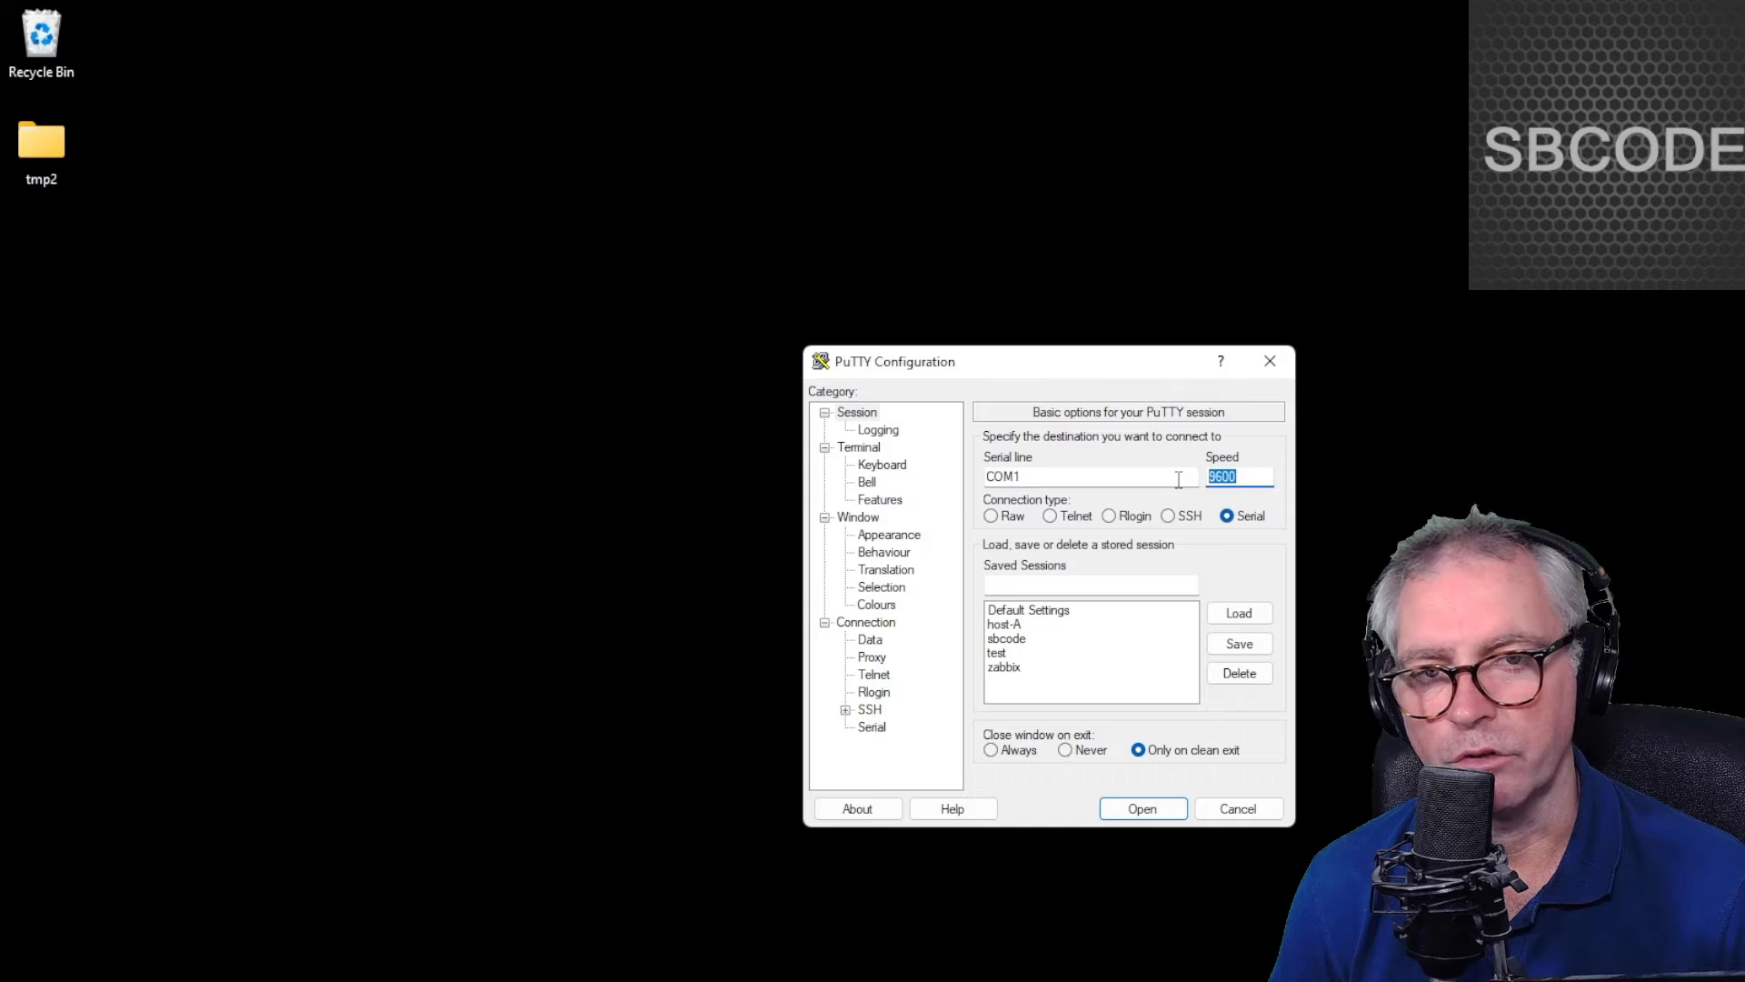
text(38400)
text(device manager)
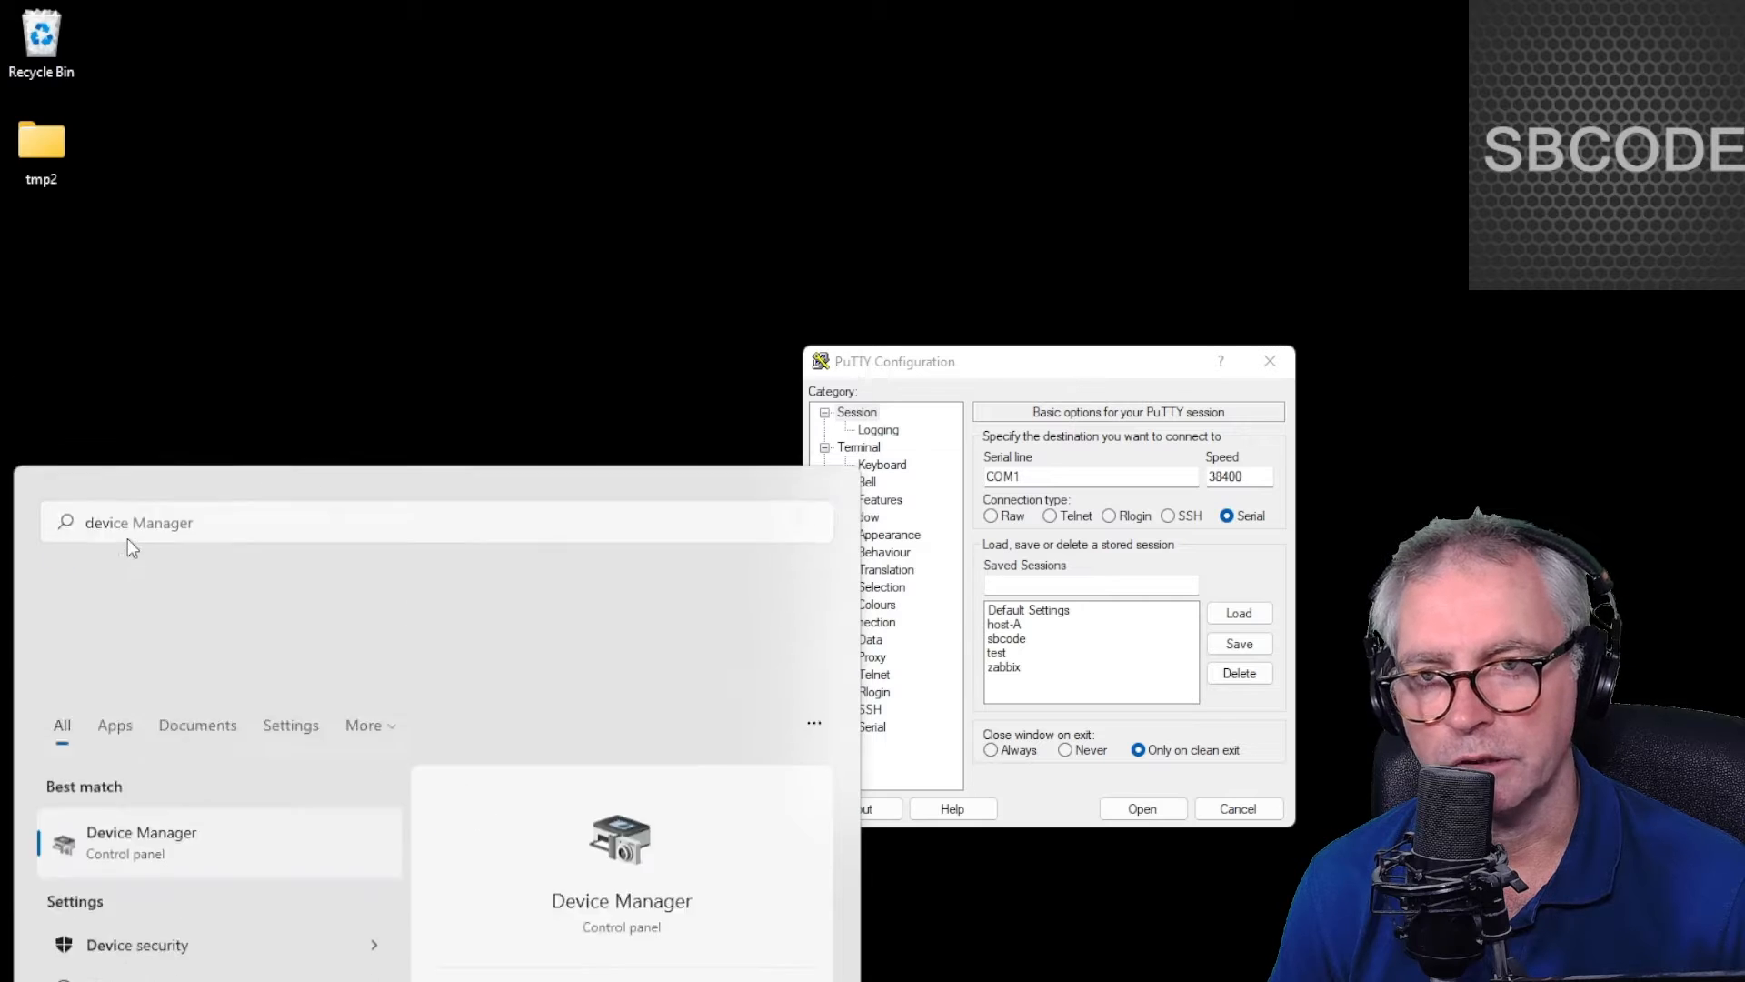
click(140, 840)
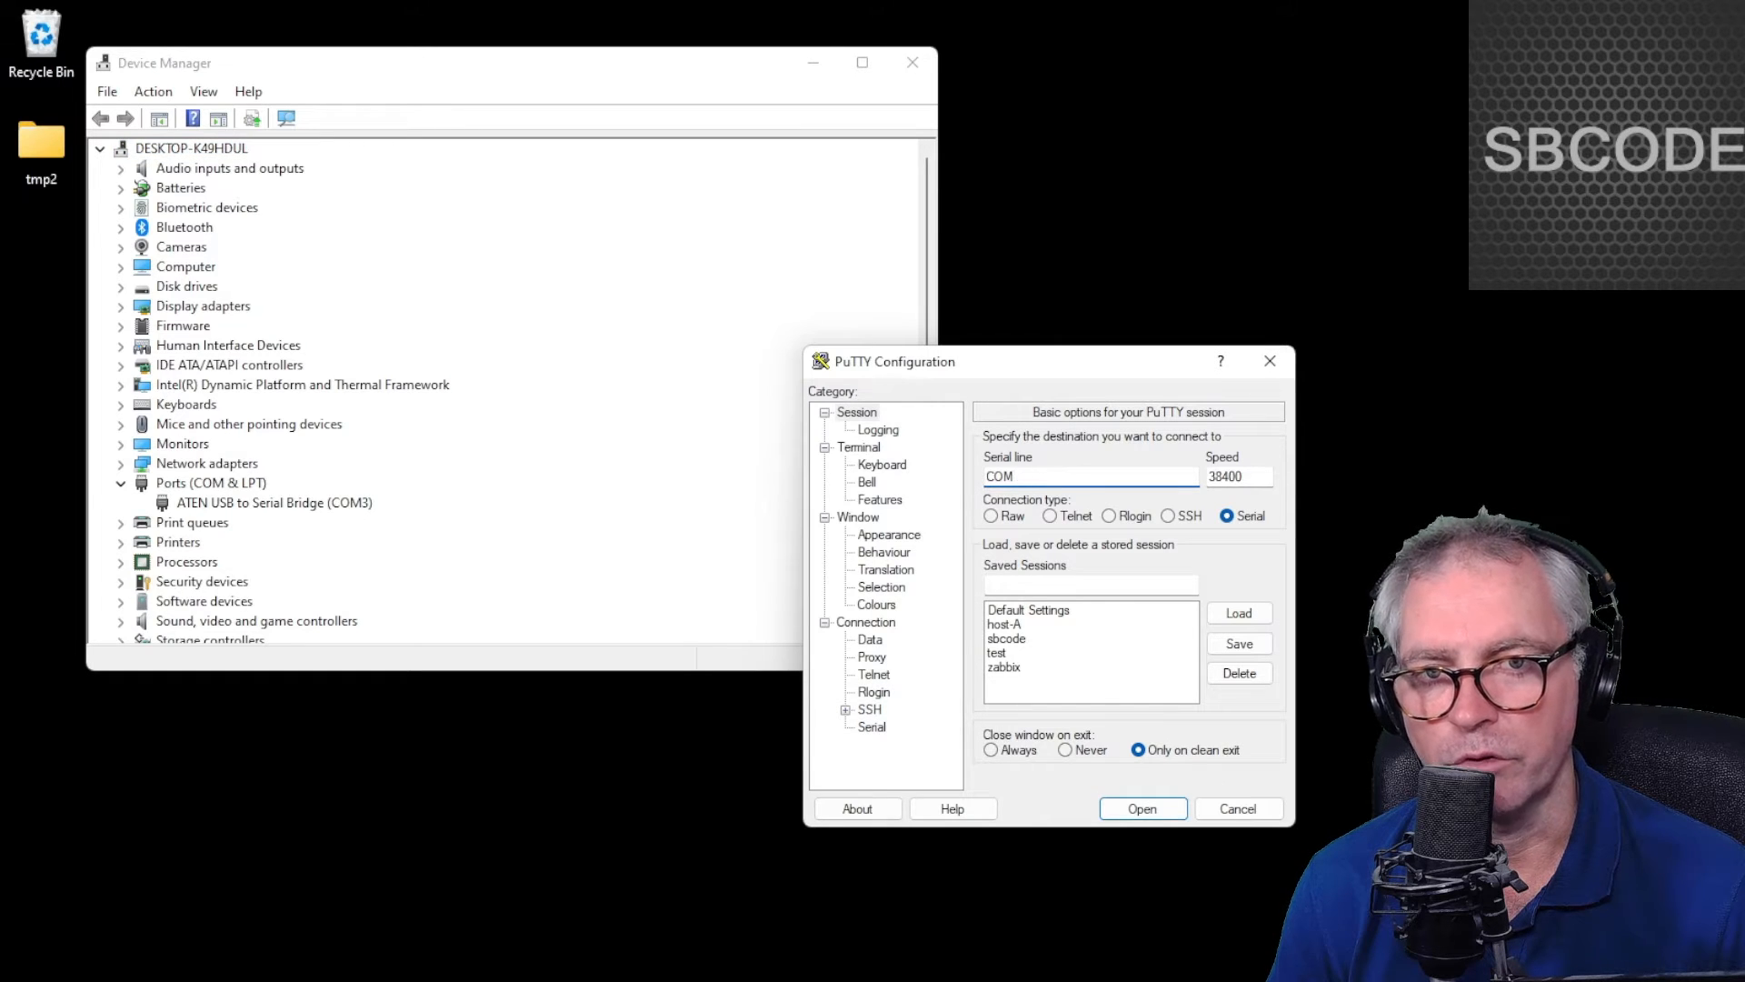
Step: Enlarge the terminal font to 24-point in Window > Appearance
click(888, 535)
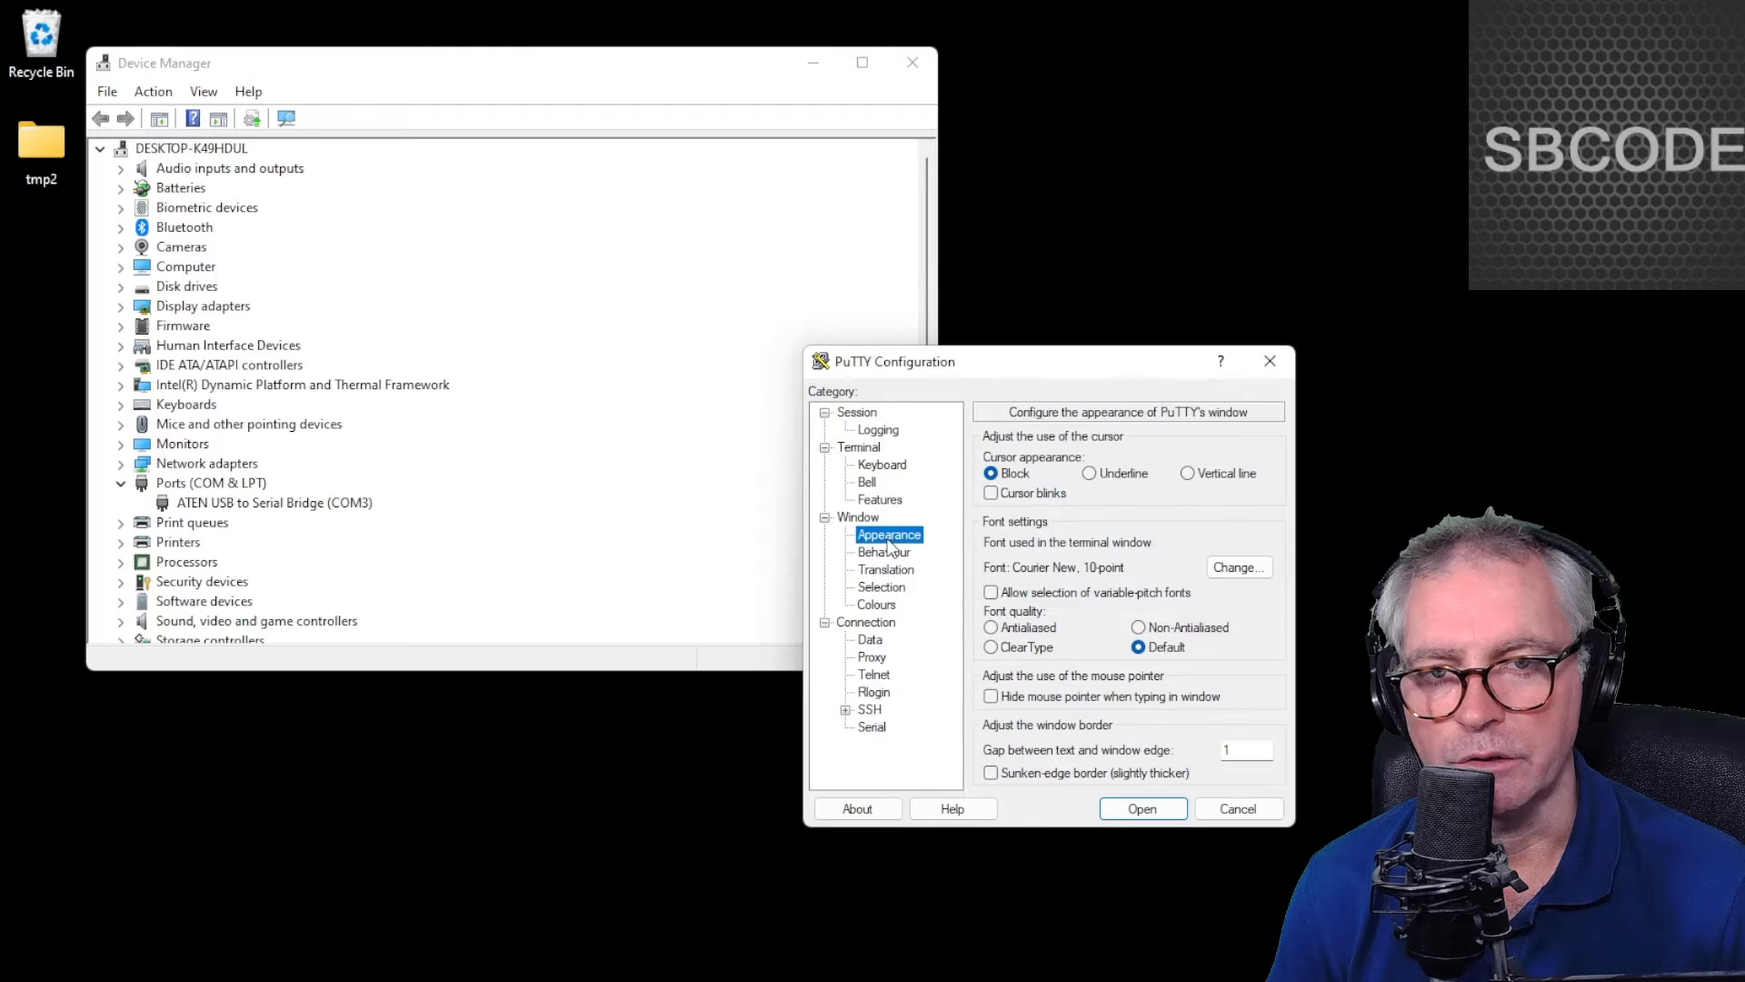
click(1237, 568)
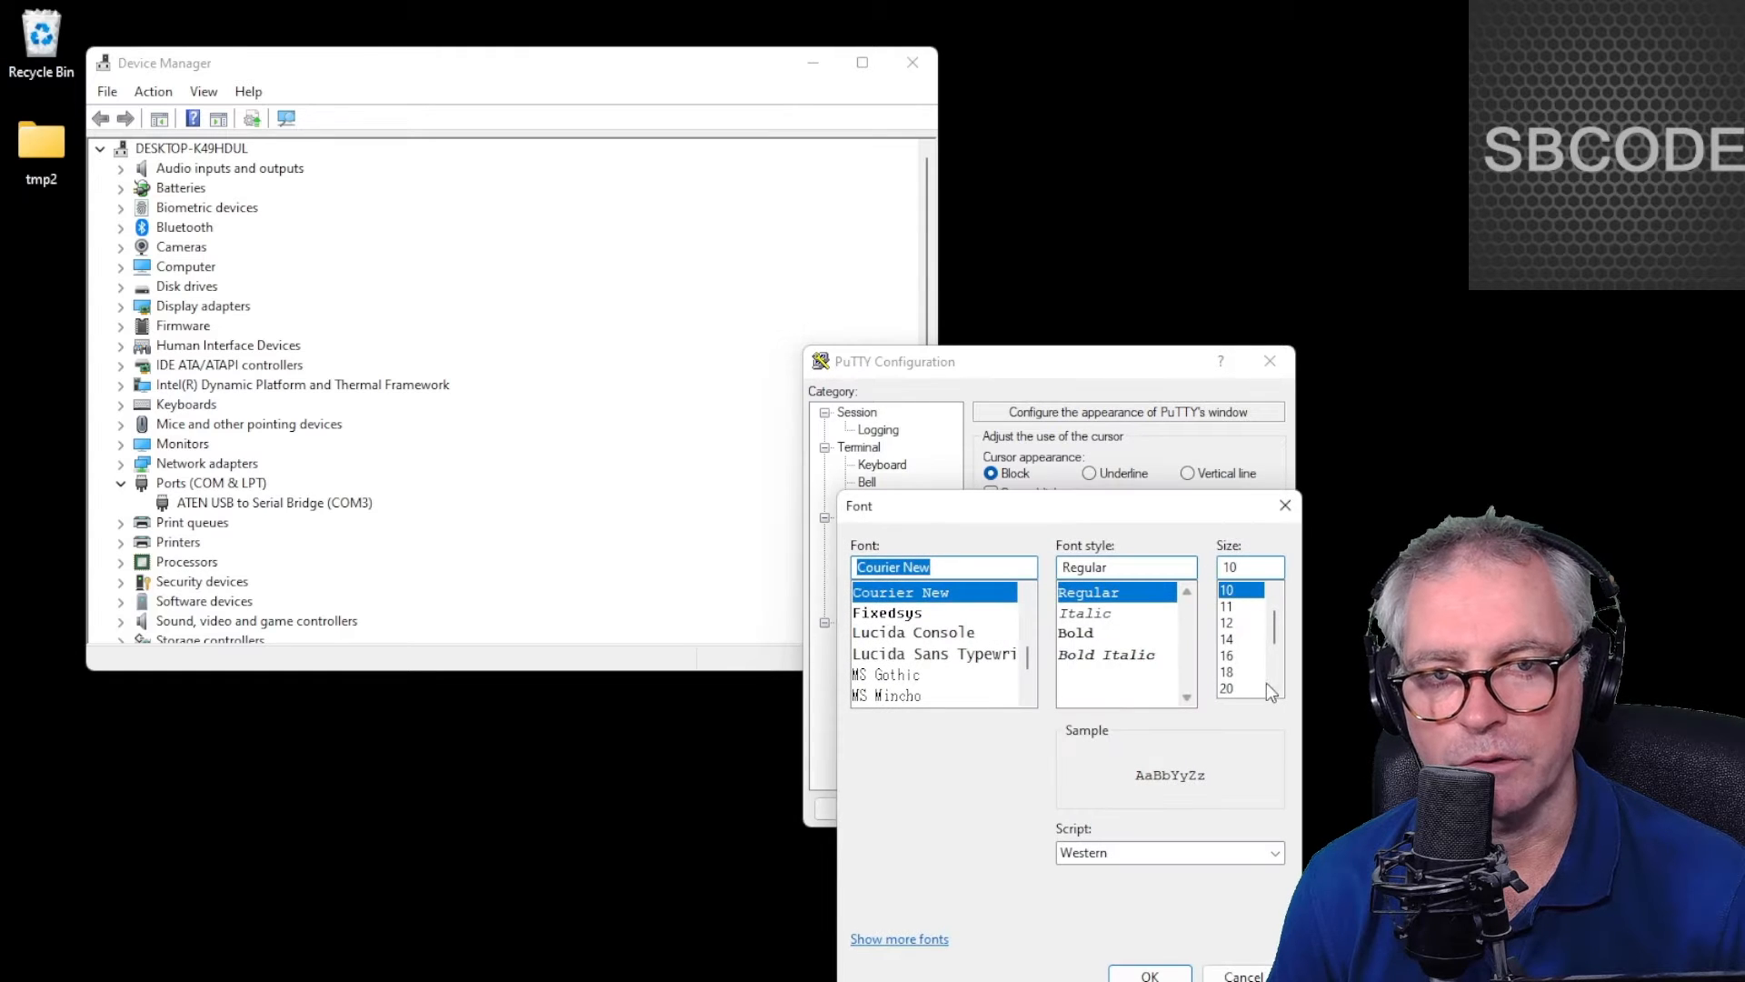
click(1240, 688)
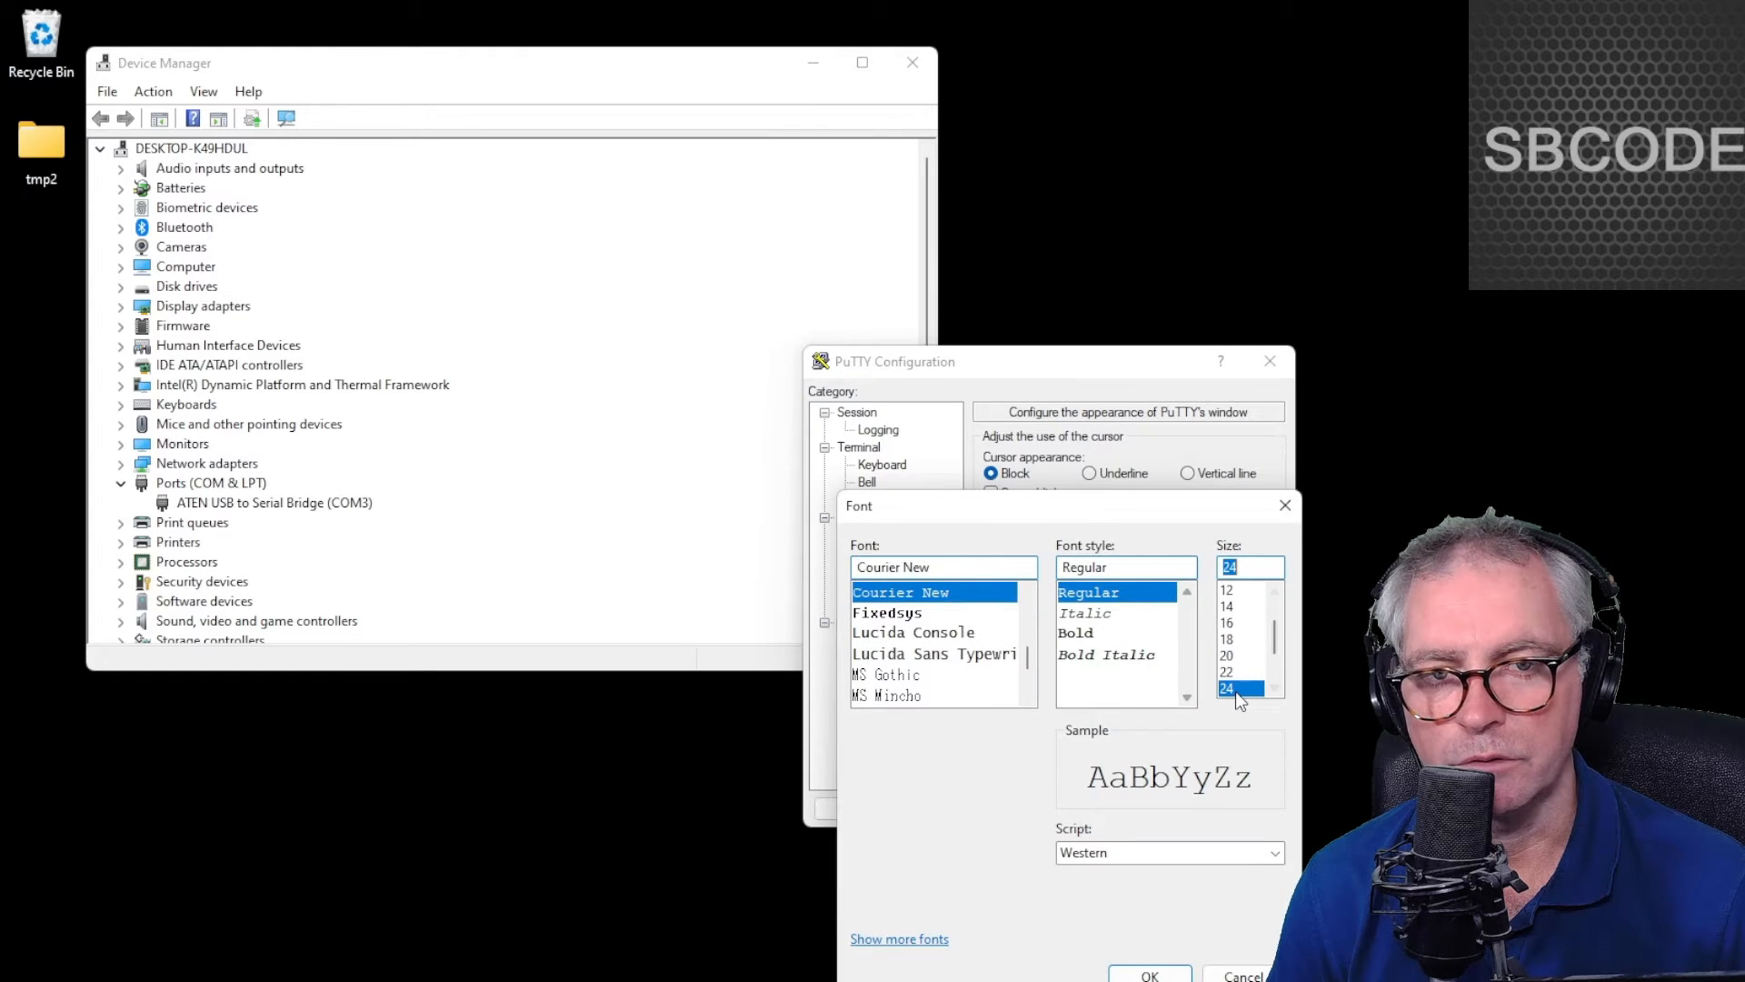
click(1150, 974)
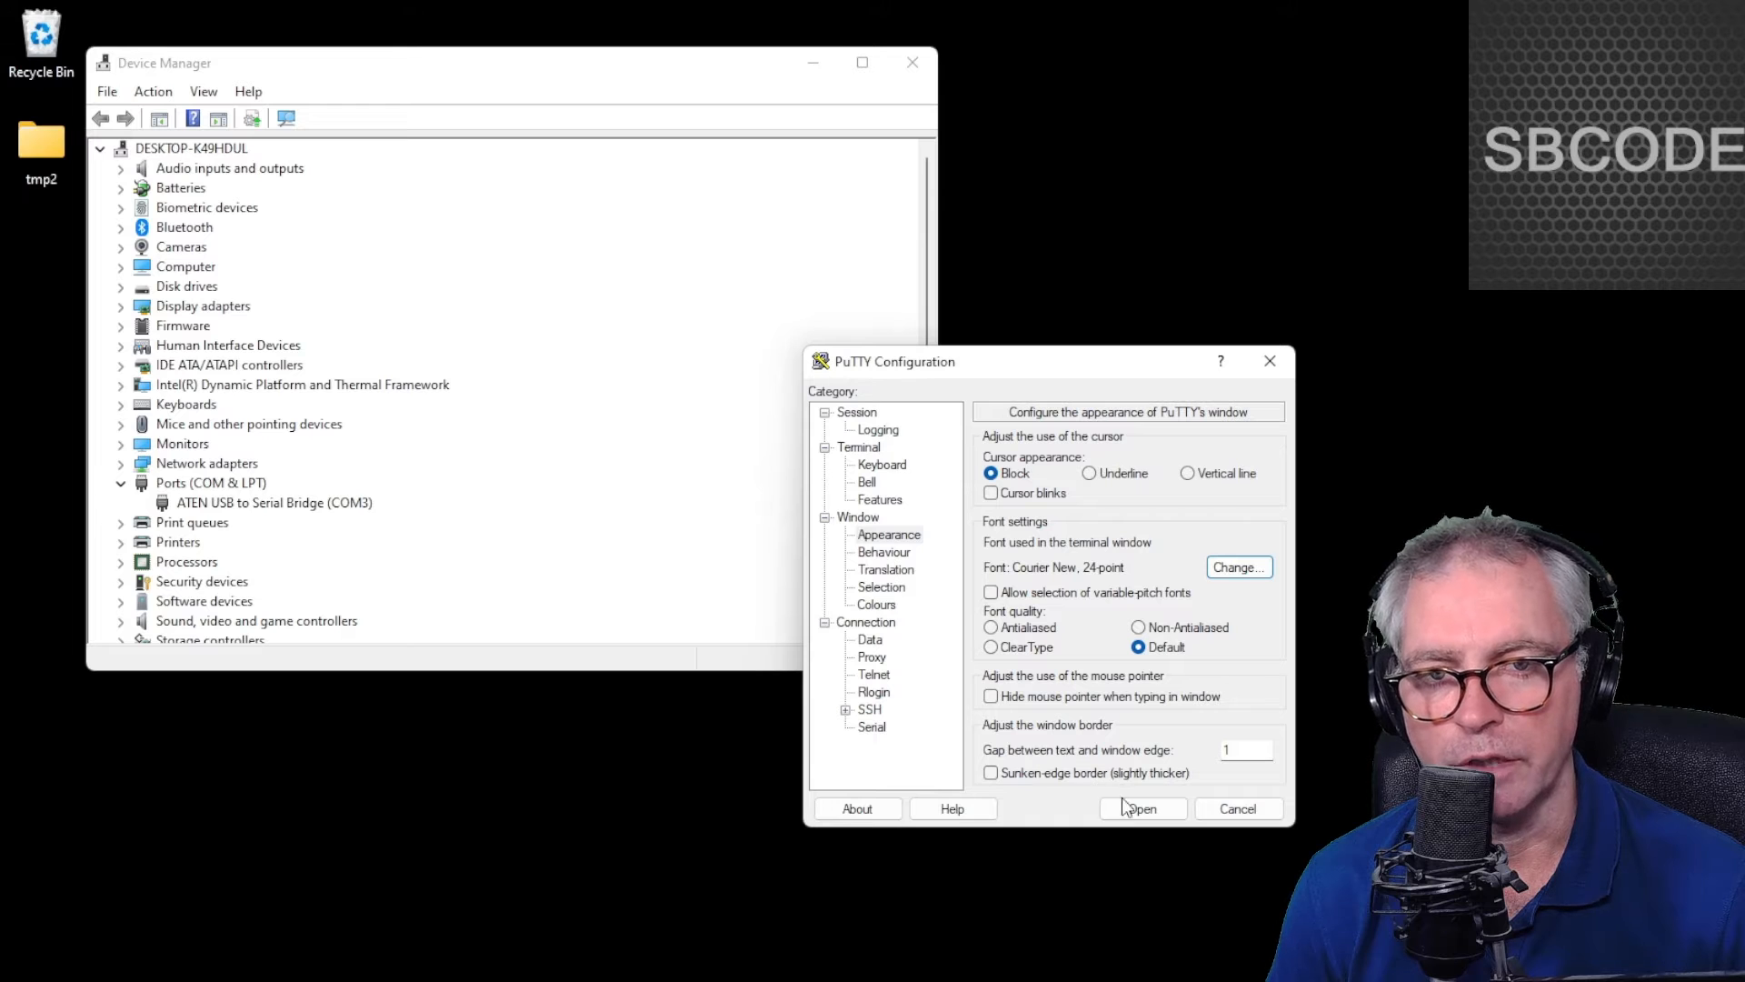
Step: Open the COM3 serial session and scroll through the incoming !AIVDM/!AIVDO sentences
click(1141, 808)
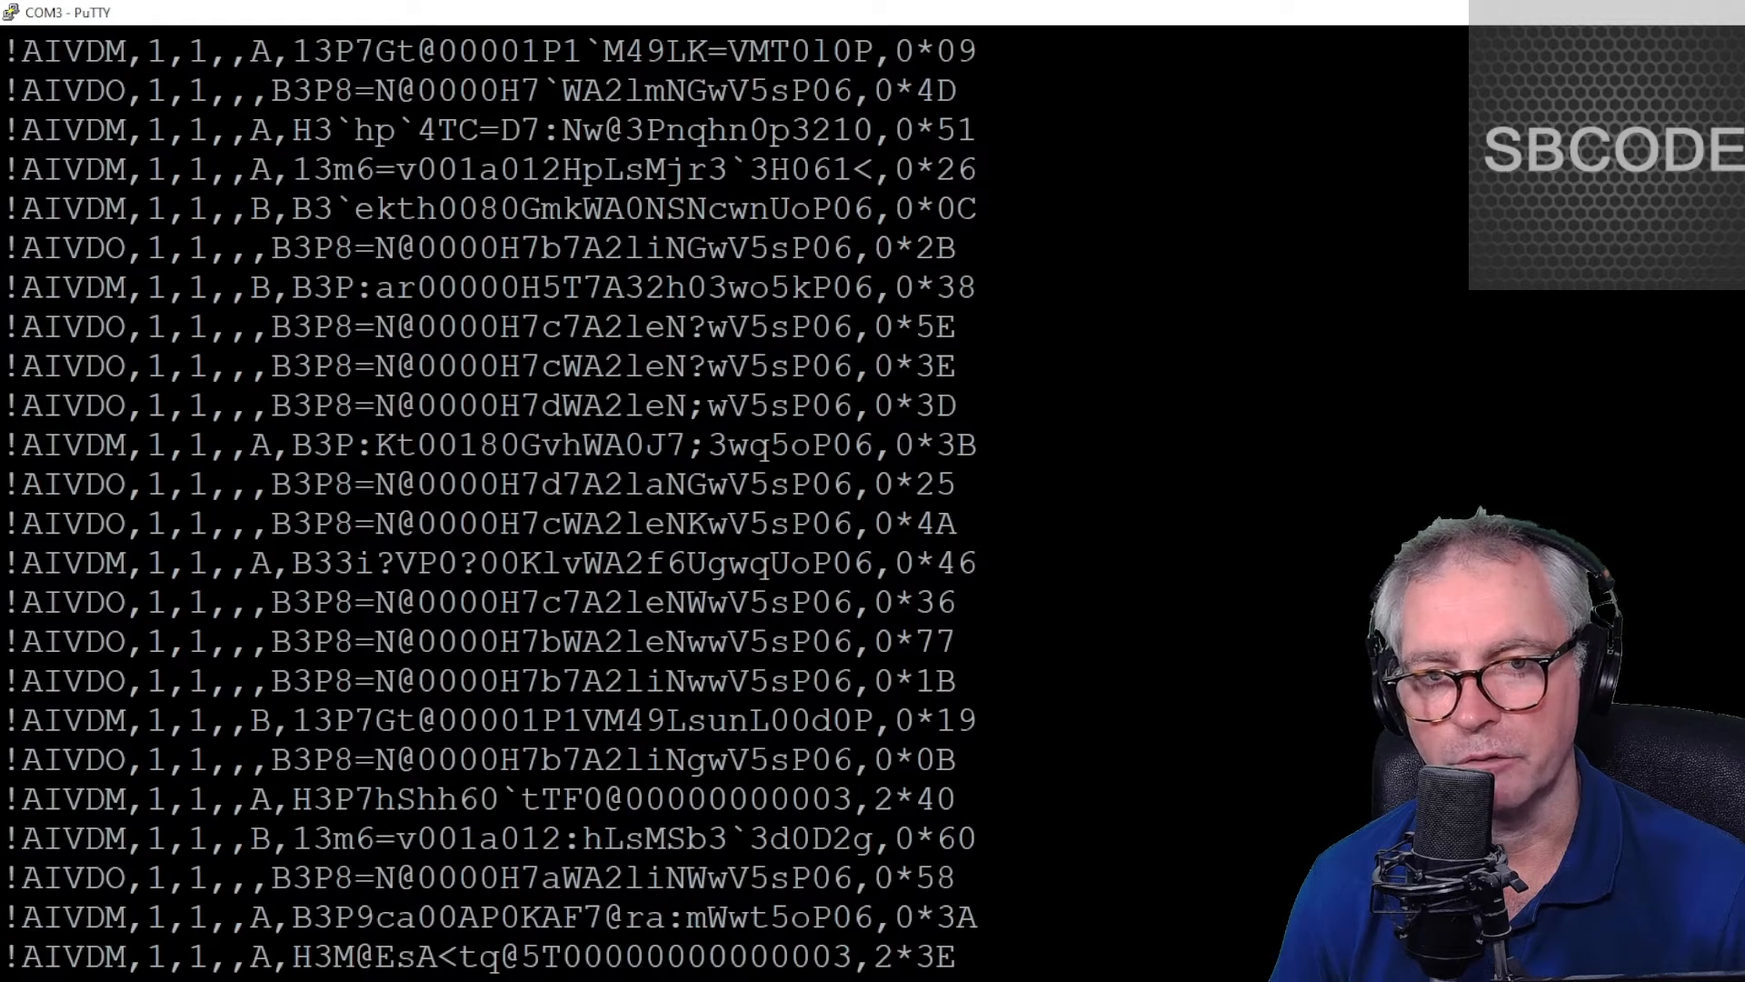
scroll(down, 3)
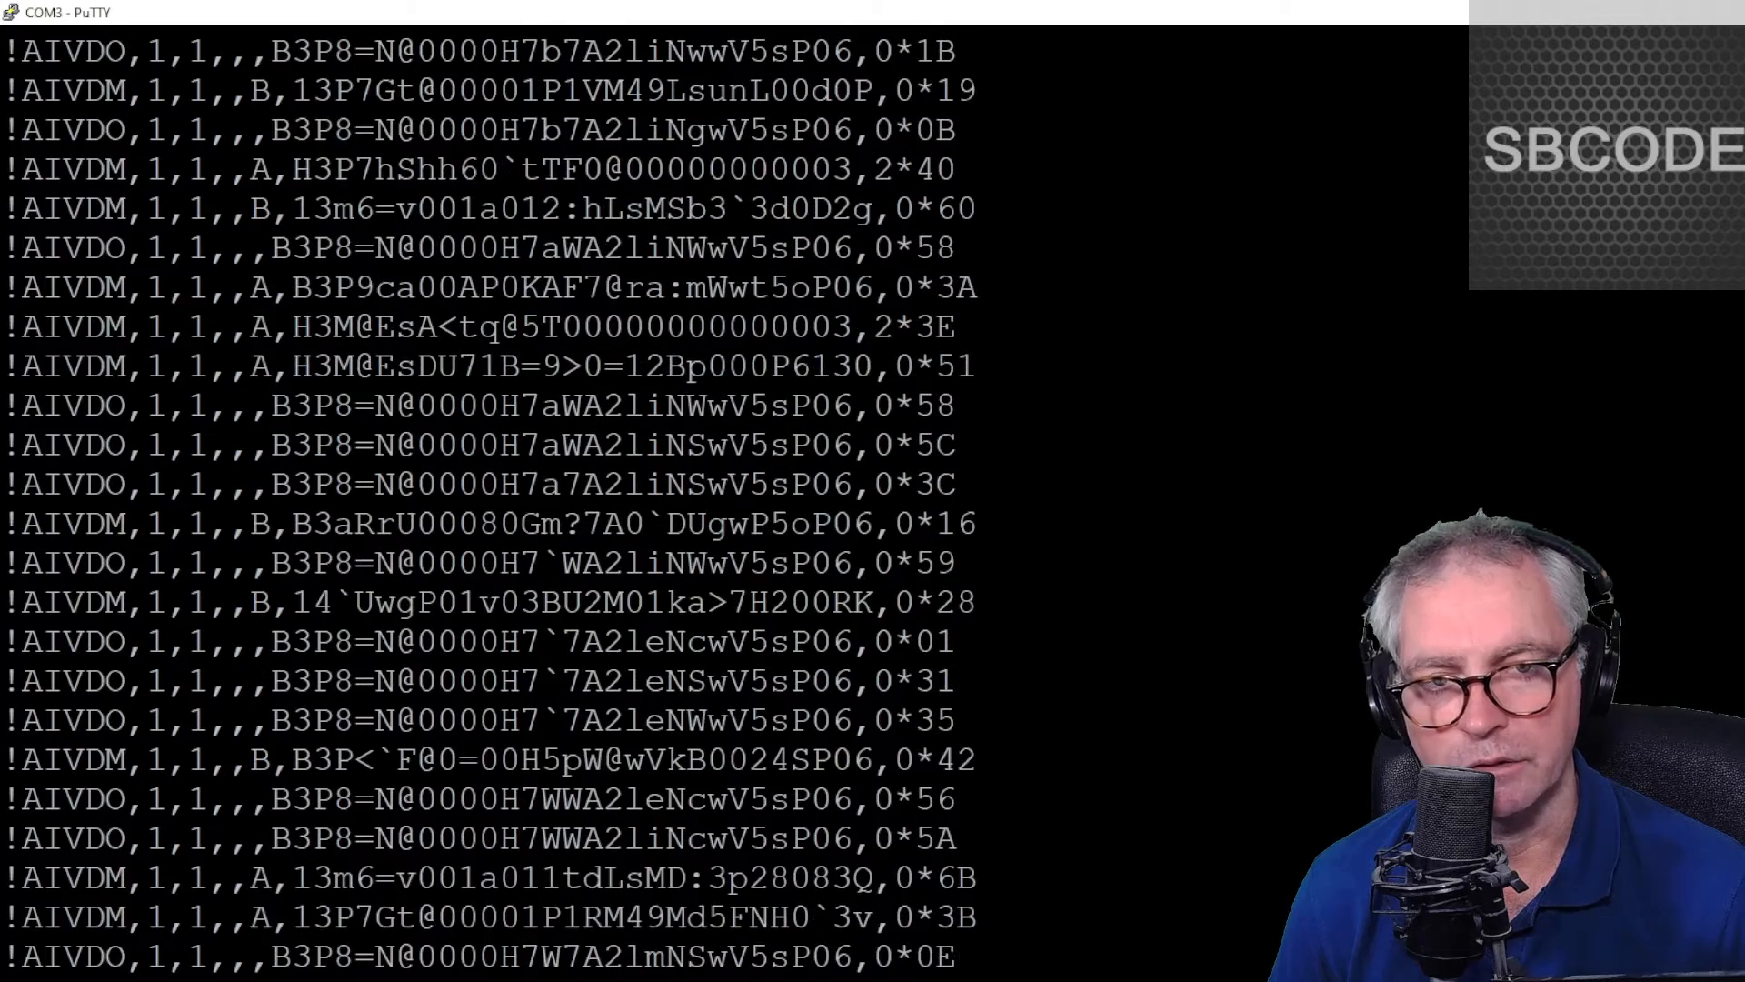
scroll(down, 3)
text(ais)
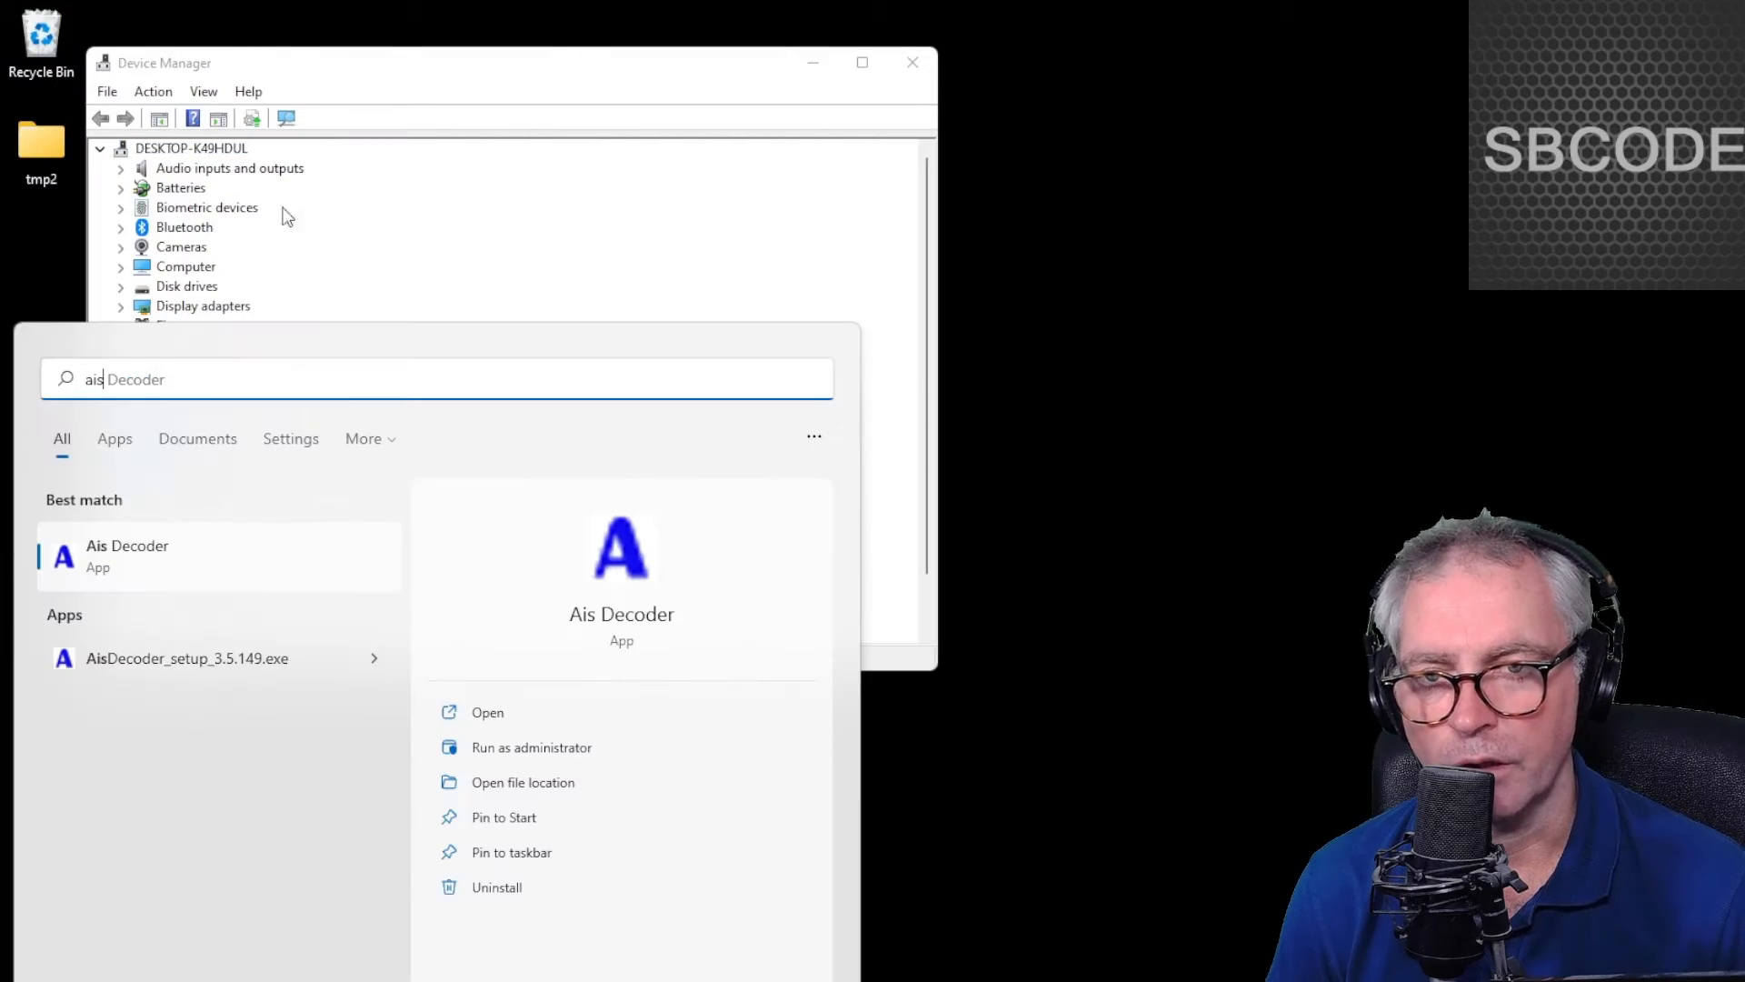
mouse_move(134, 571)
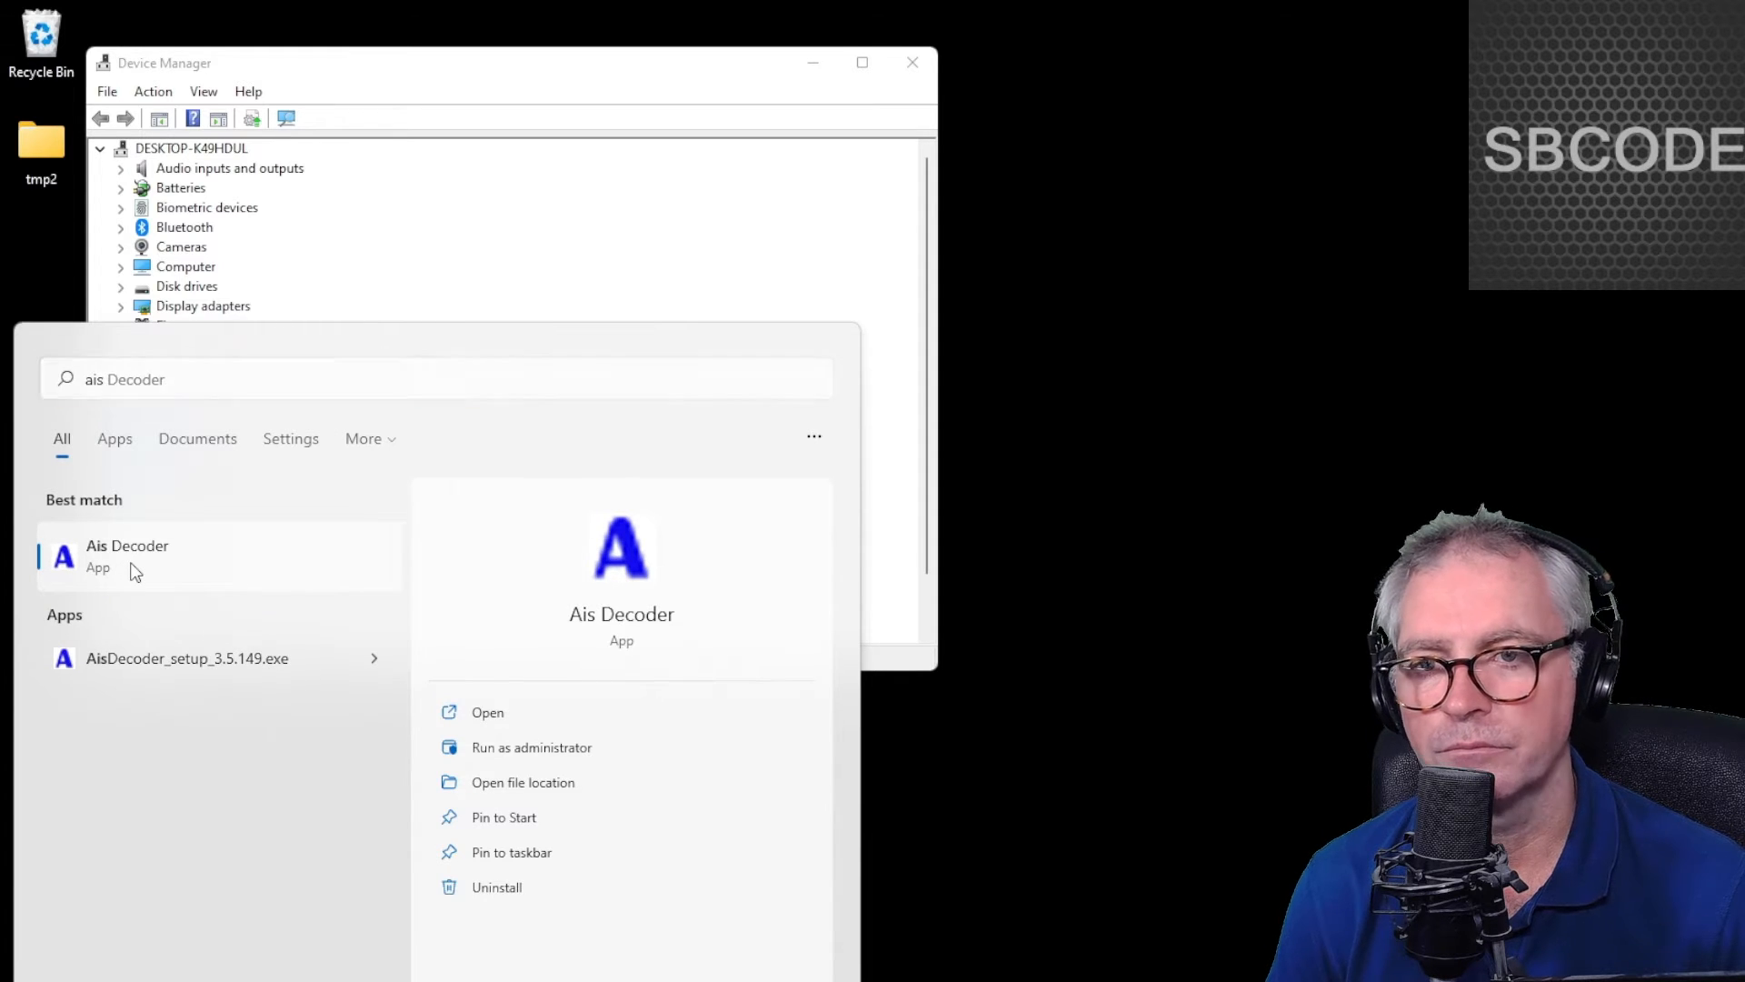
Step: Launch Ais Decoder, confirm the Serial COM3 at 38400 input in Options, and close Options
click(128, 554)
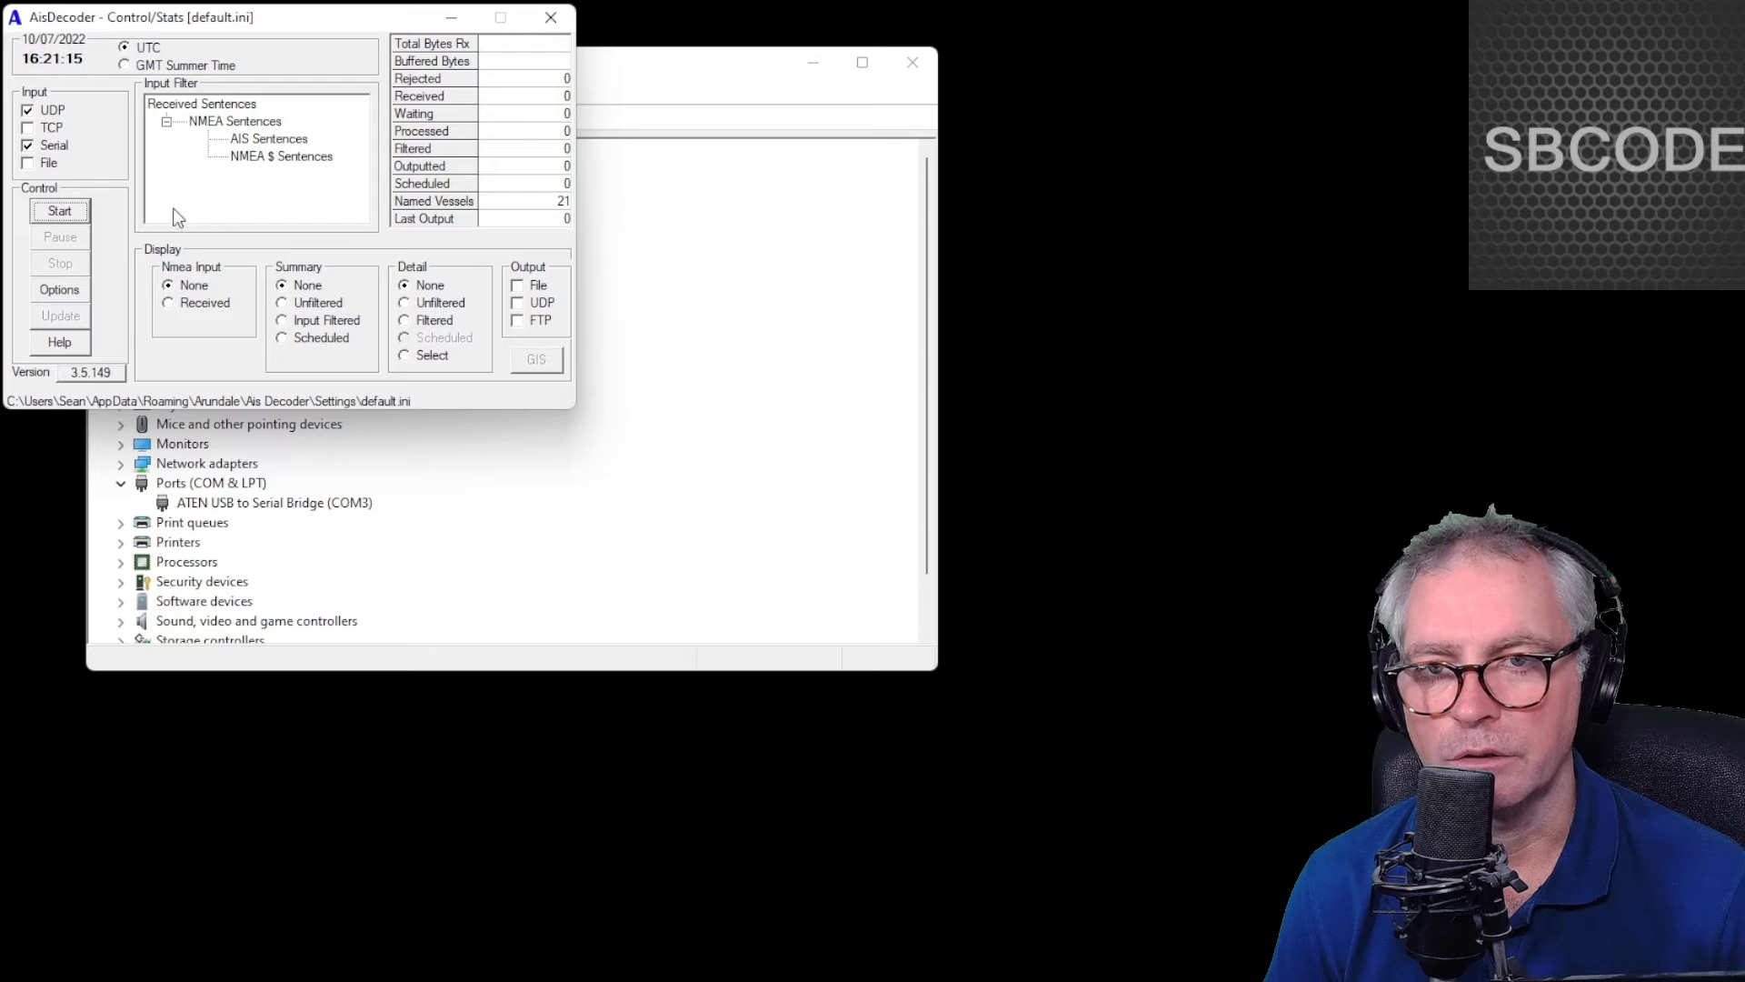
click(59, 289)
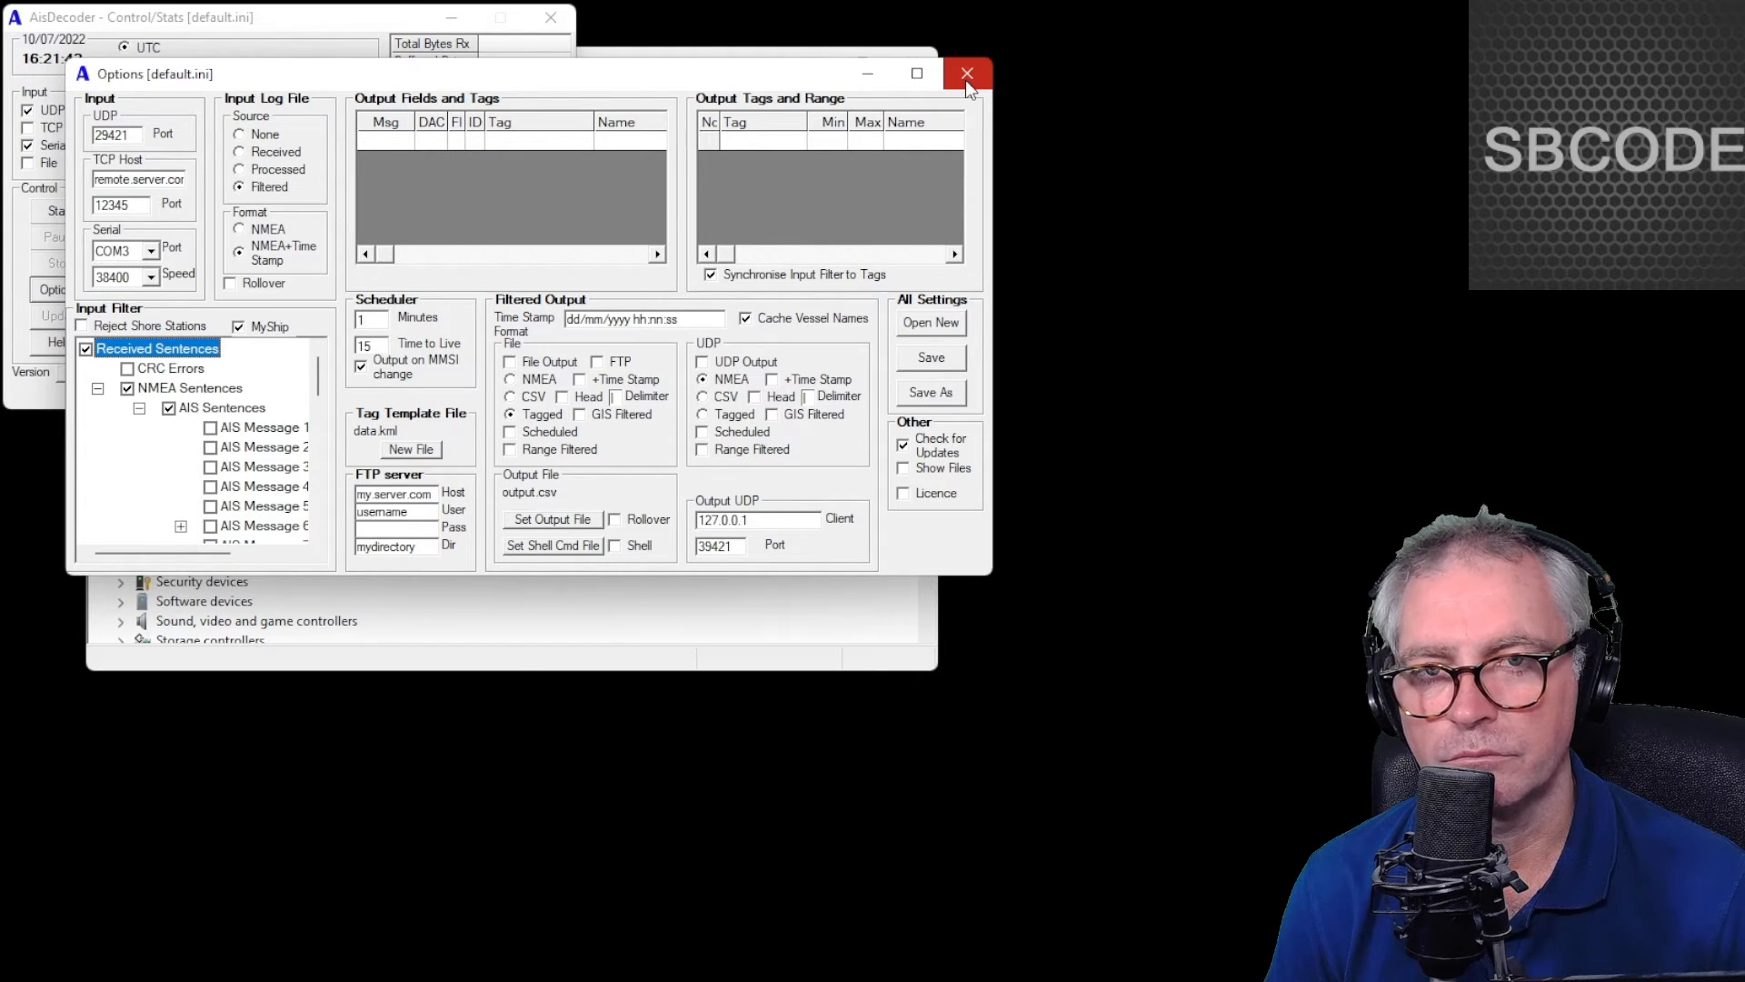
click(966, 73)
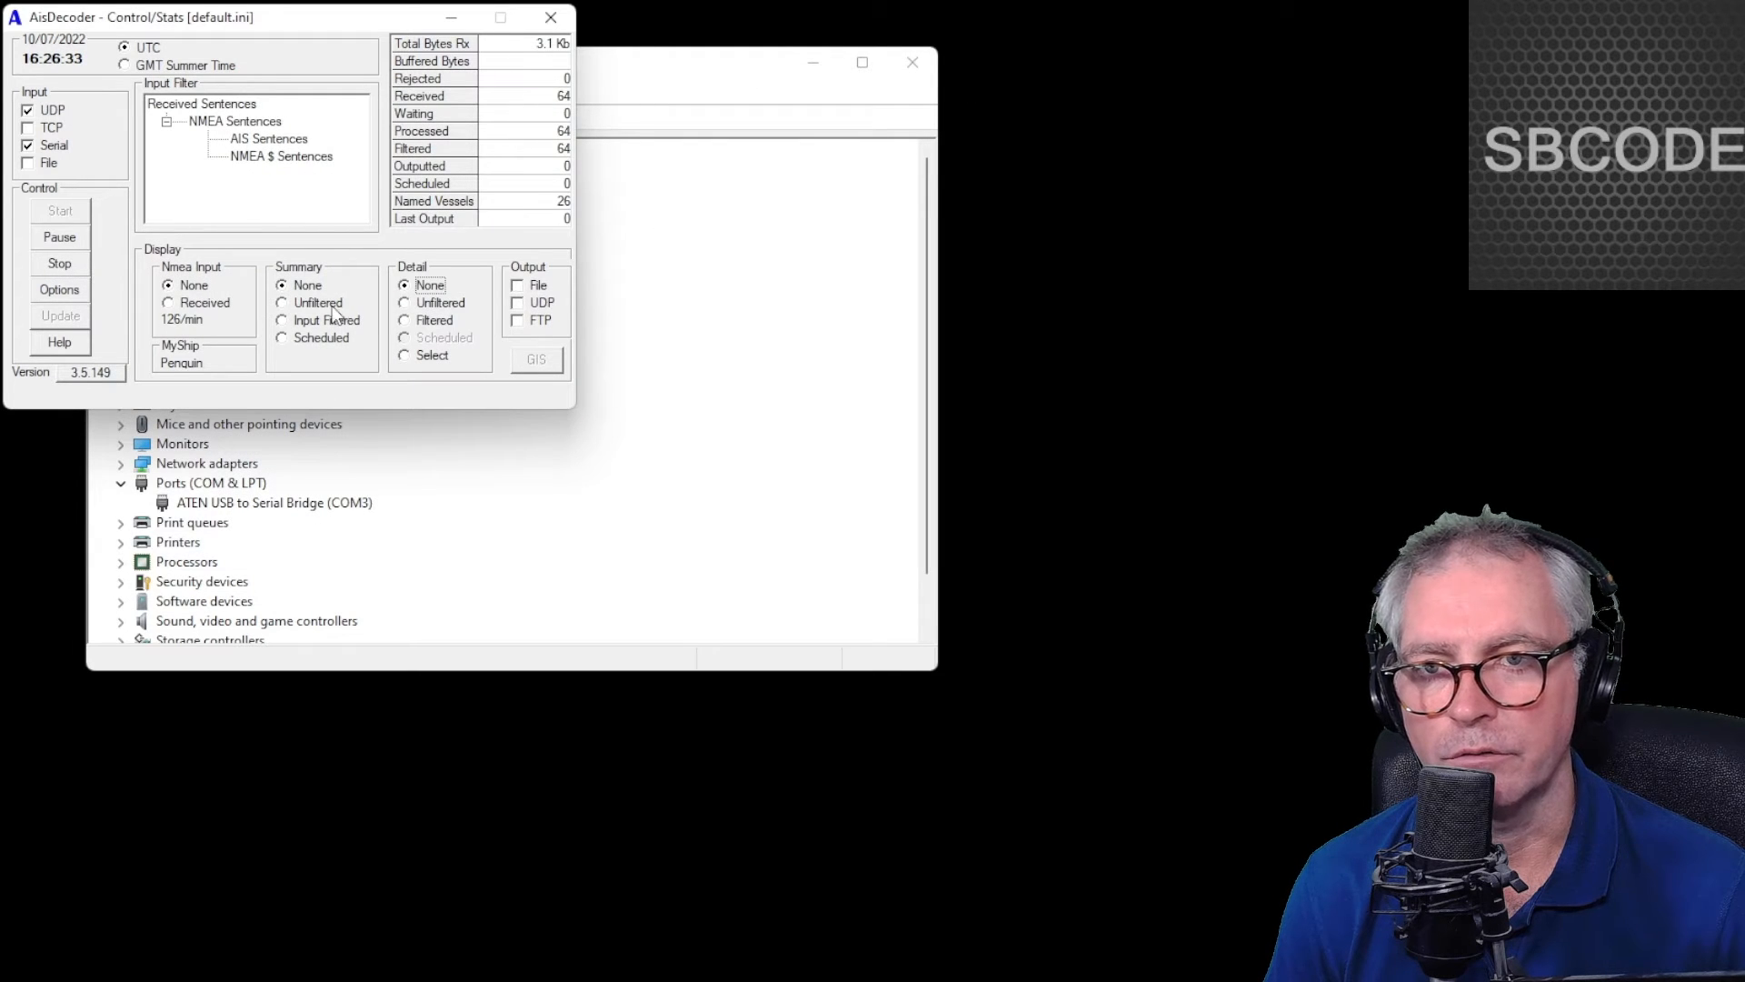
Step: Show the unfiltered Summary table and a PENGUIN position report's decoded details
click(283, 303)
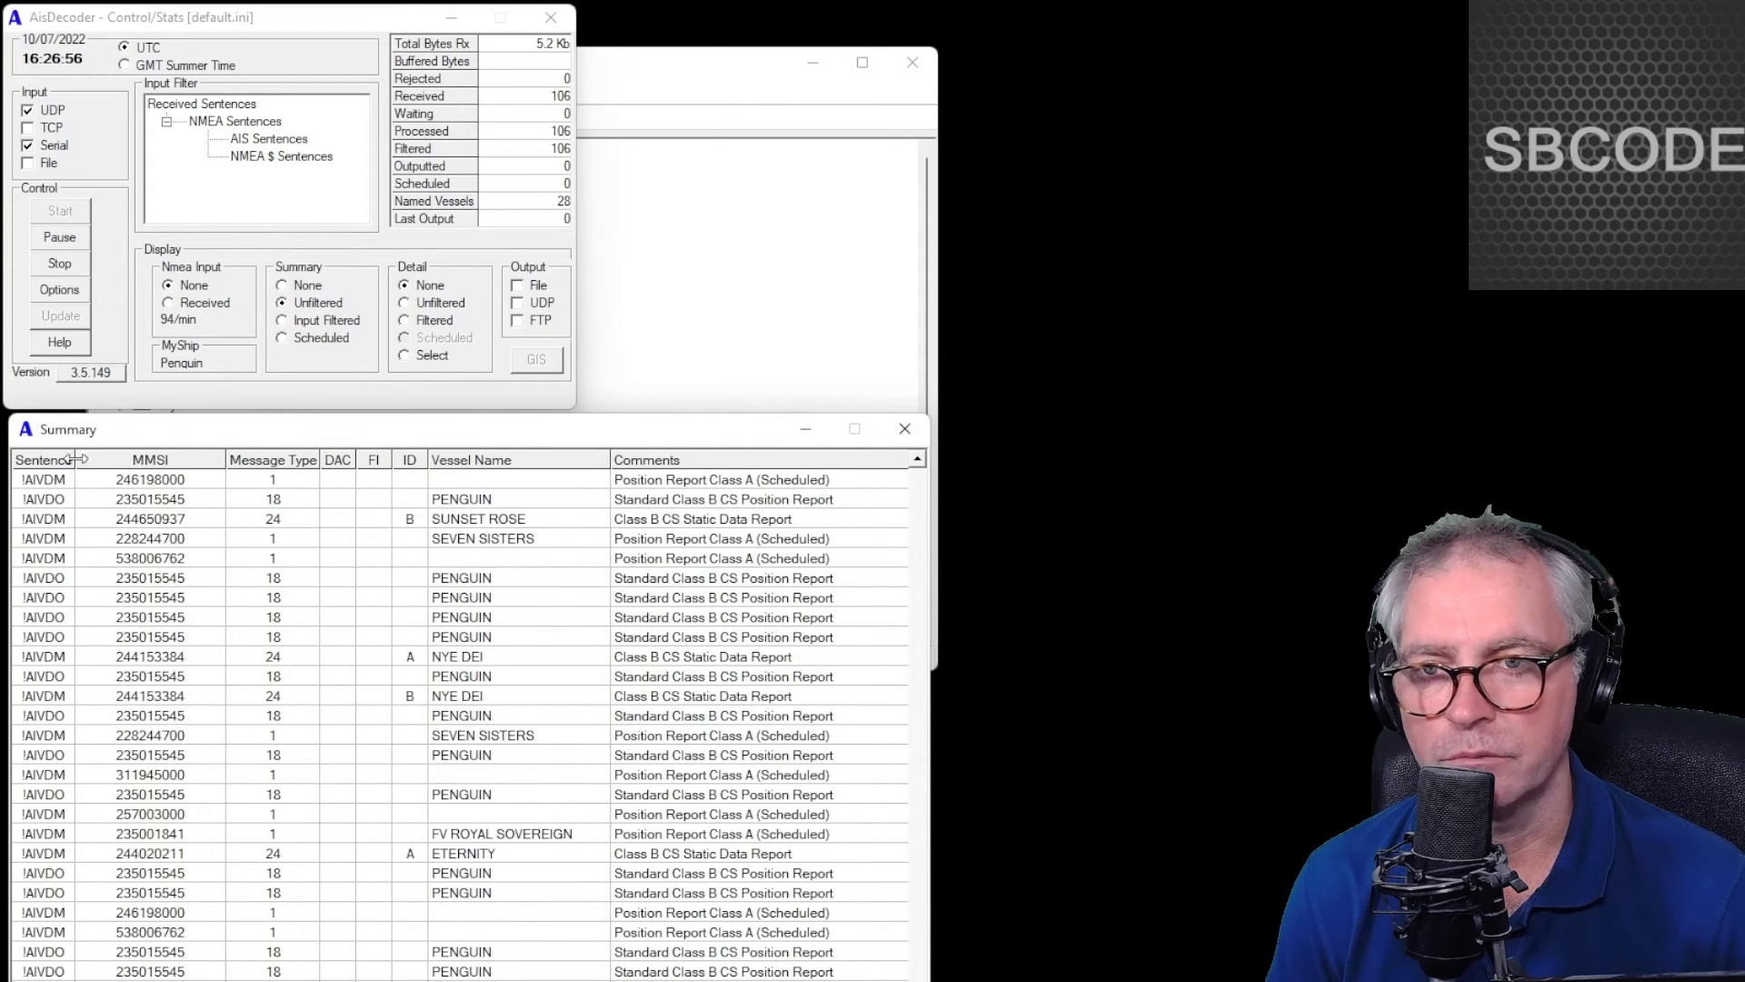
click(404, 356)
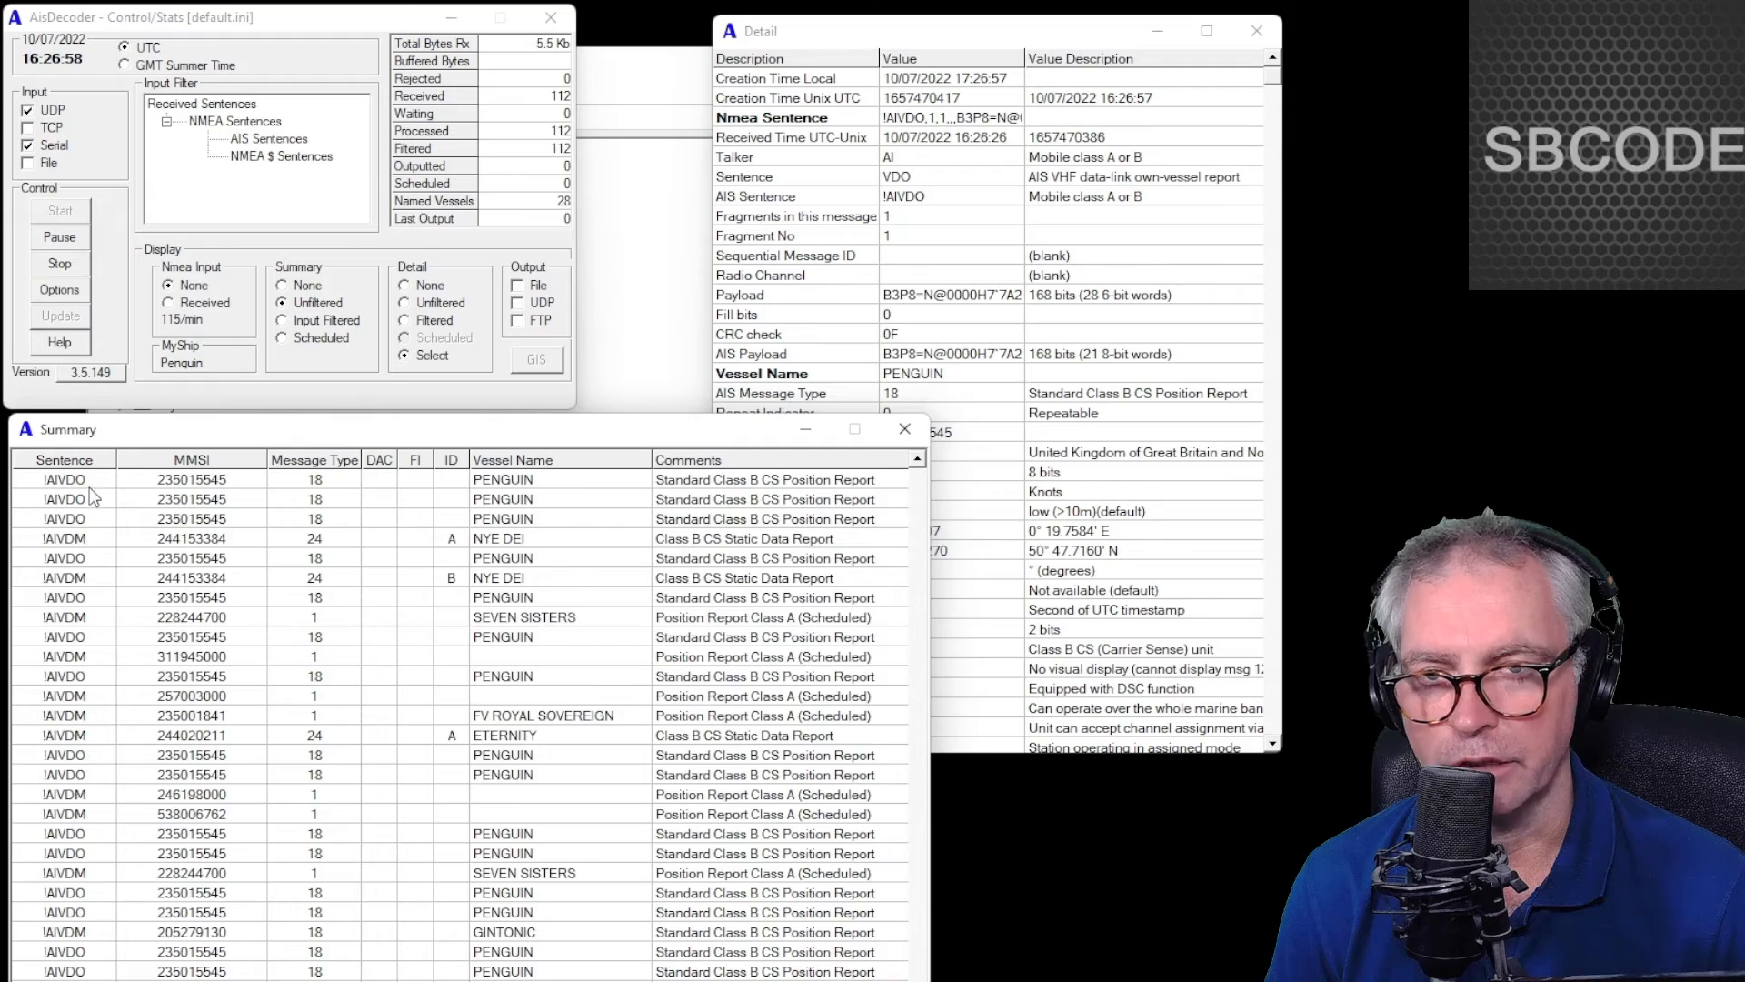